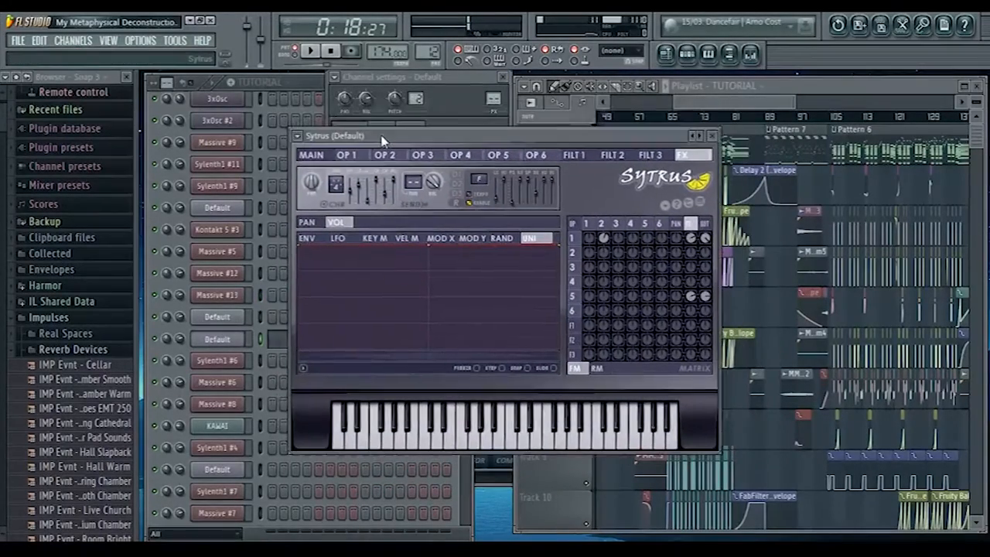
# Move the Sytrus window aside and reopen the Sytrus channel's plugin from the Channel Rack.
pyautogui.moveTo(381, 136); pyautogui.dragTo(424, 125)
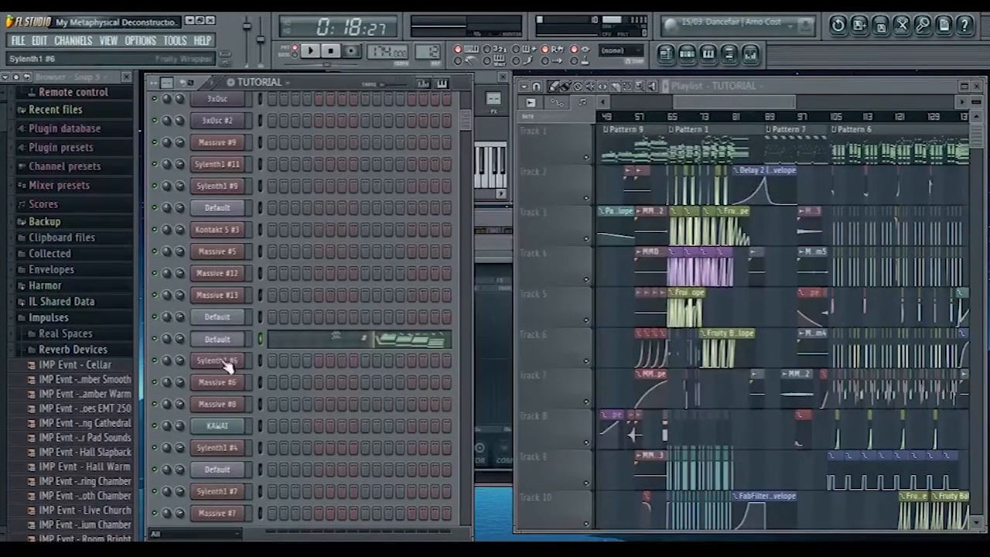
pyautogui.click(217, 361)
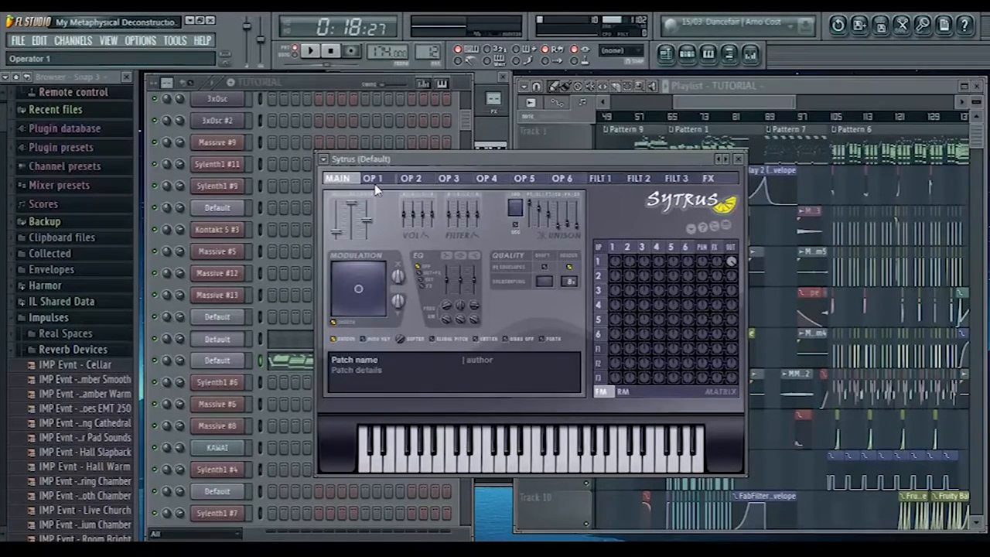
# Raise operator 1's third harmonic in the OSC editor, audition it, then show its volume envelope.
pyautogui.click(374, 178)
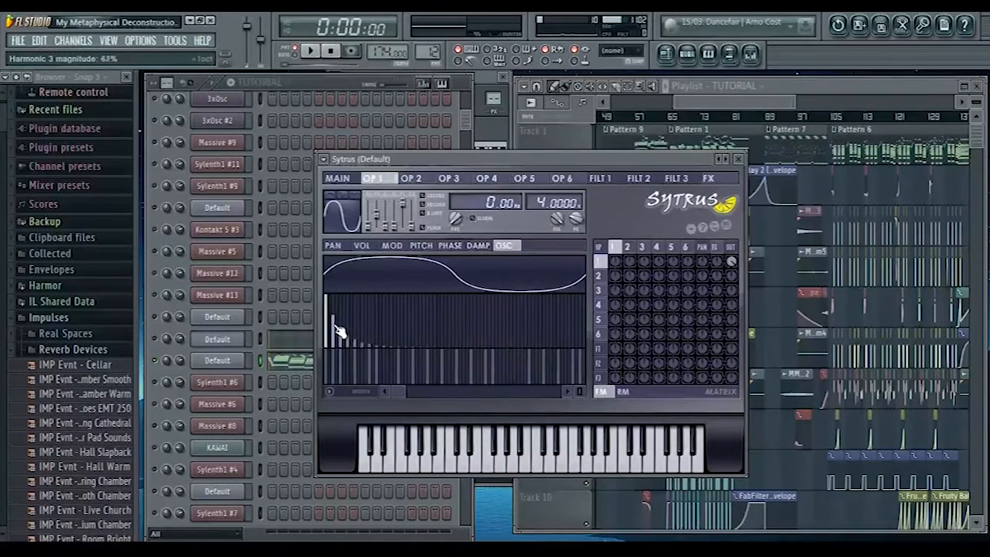
pyautogui.moveTo(339, 325); pyautogui.dragTo(339, 356)
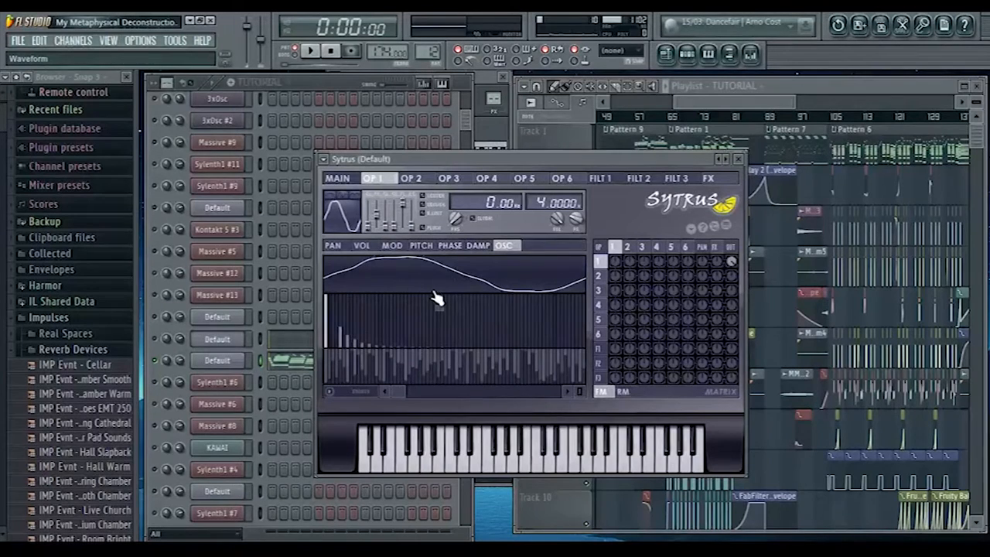
pyautogui.click(309, 50)
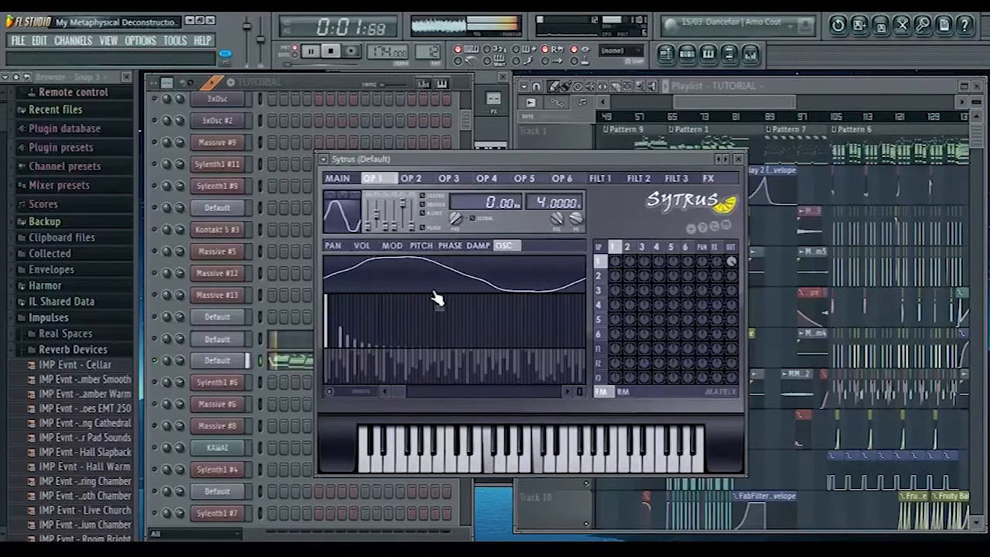
pyautogui.click(362, 245)
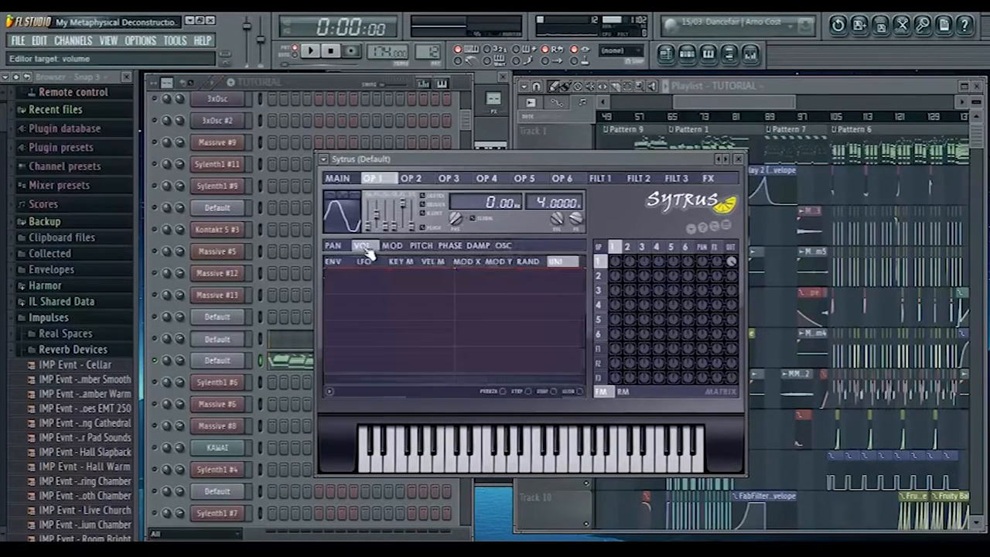
# Enable operator 1's volume envelope and go back to its harmonic waveform editor.
pyautogui.click(333, 260)
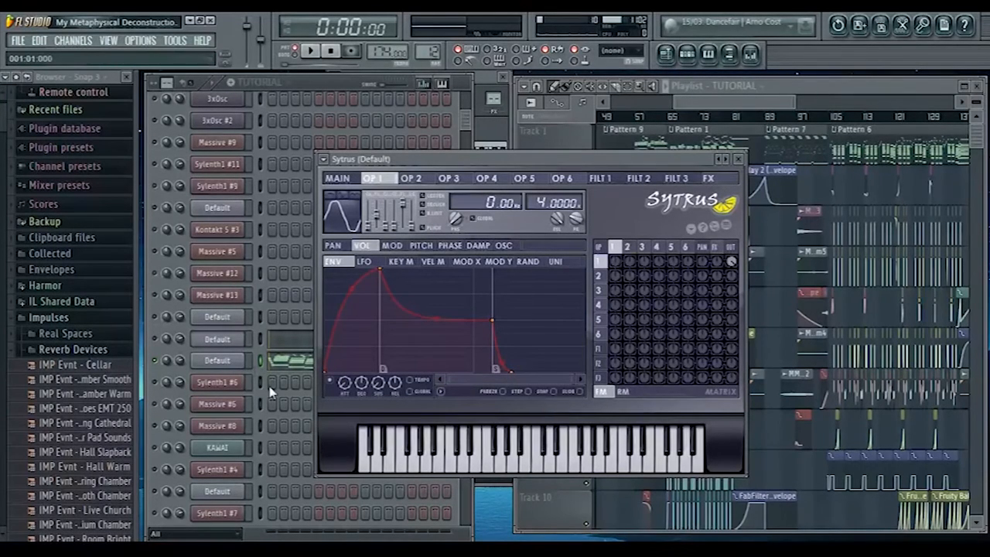
pyautogui.click(309, 50)
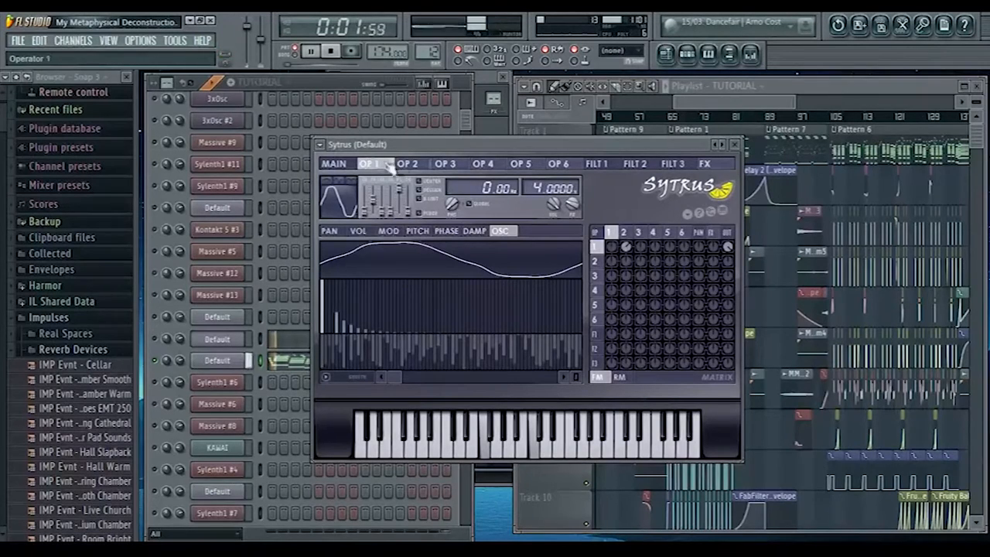
# Check operator 2's plain sine at frequency ratio 2.0, then return to operator 1.
pyautogui.click(409, 164)
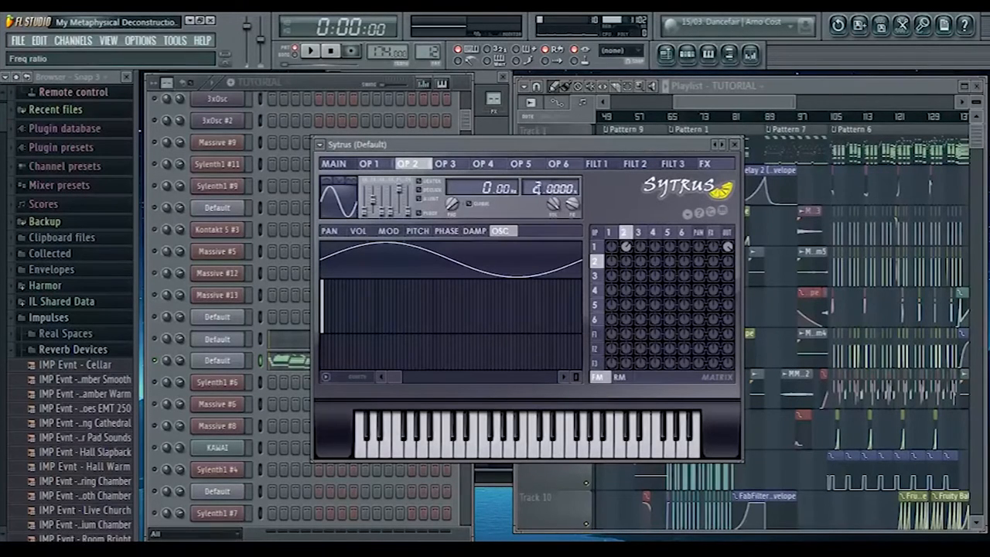
pyautogui.click(371, 164)
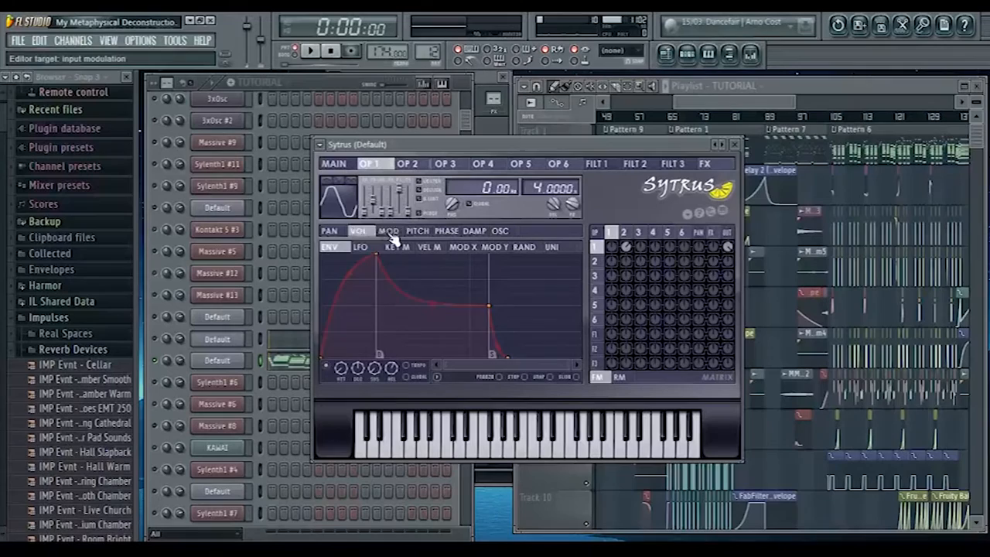
# Shape operator 1's modulation envelope with a short attack, adjusted decay and sustain point.
pyautogui.click(387, 231)
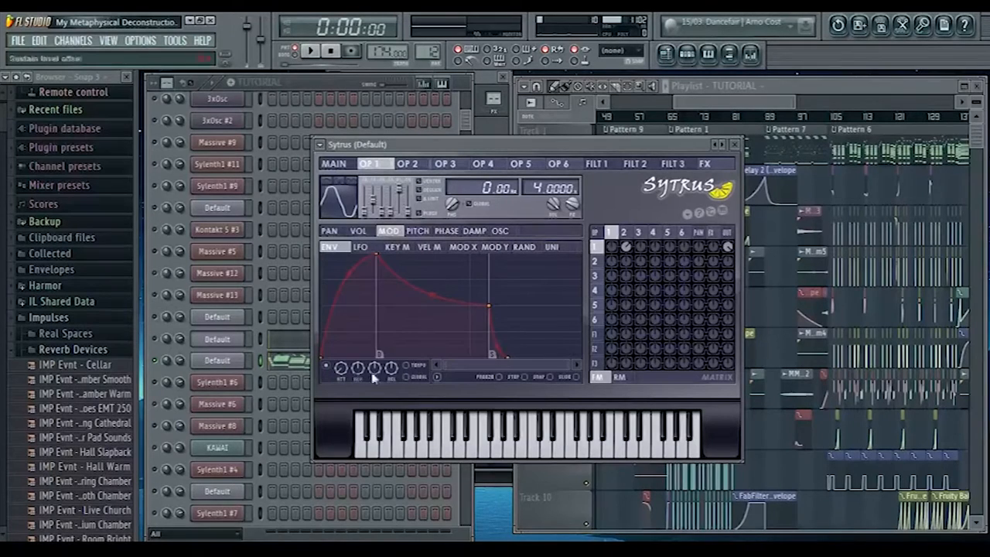
pyautogui.moveTo(489, 307); pyautogui.dragTo(380, 306)
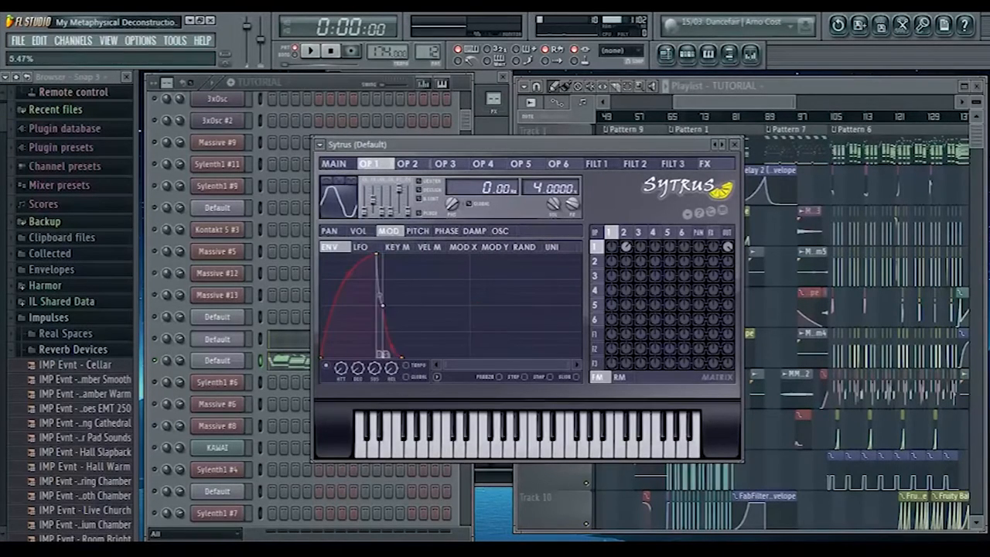
pyautogui.moveTo(354, 369); pyautogui.dragTo(354, 356)
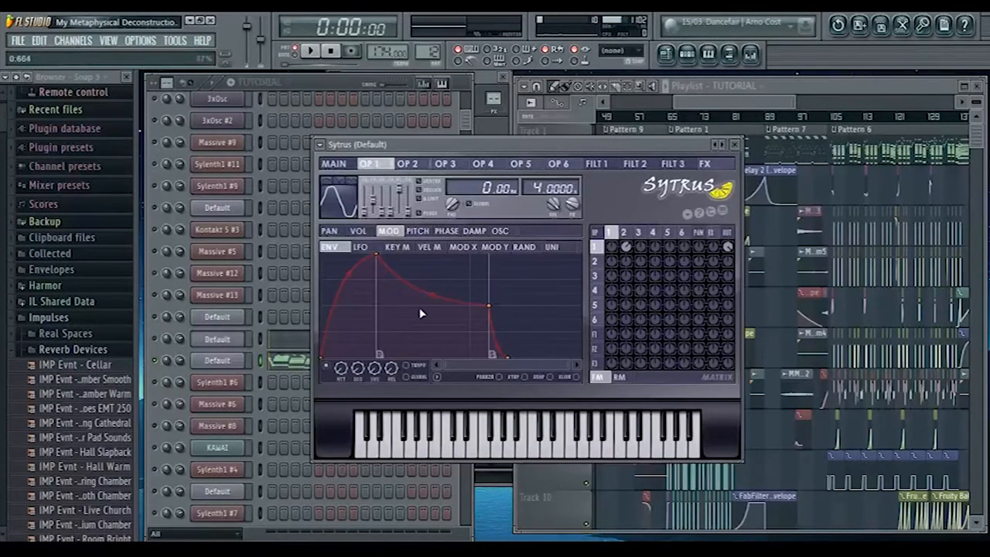
pyautogui.moveTo(433, 297); pyautogui.dragTo(433, 297)
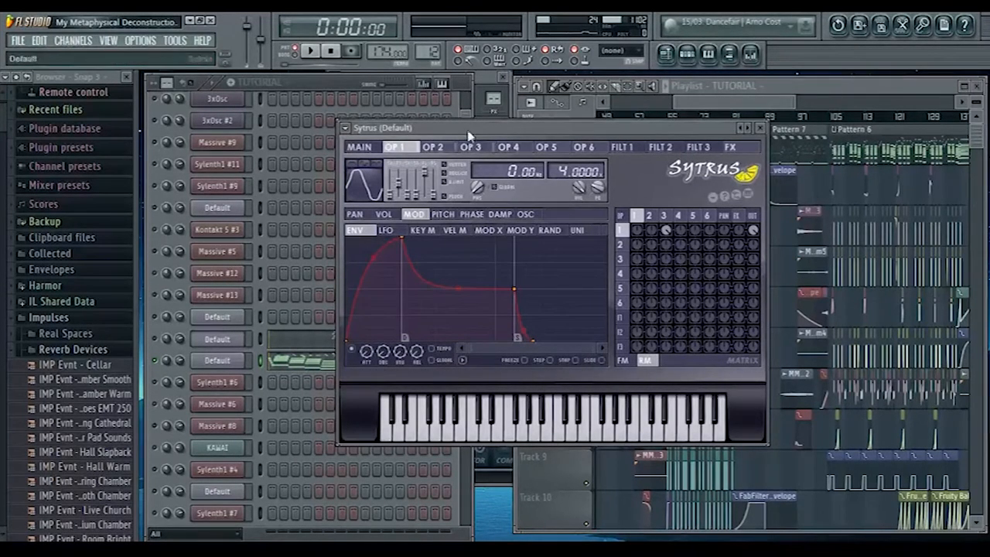
# Review operator 3 at ratio 0.2 and operator 4 at ratio 20, switching against operator 1.
pyautogui.click(470, 147)
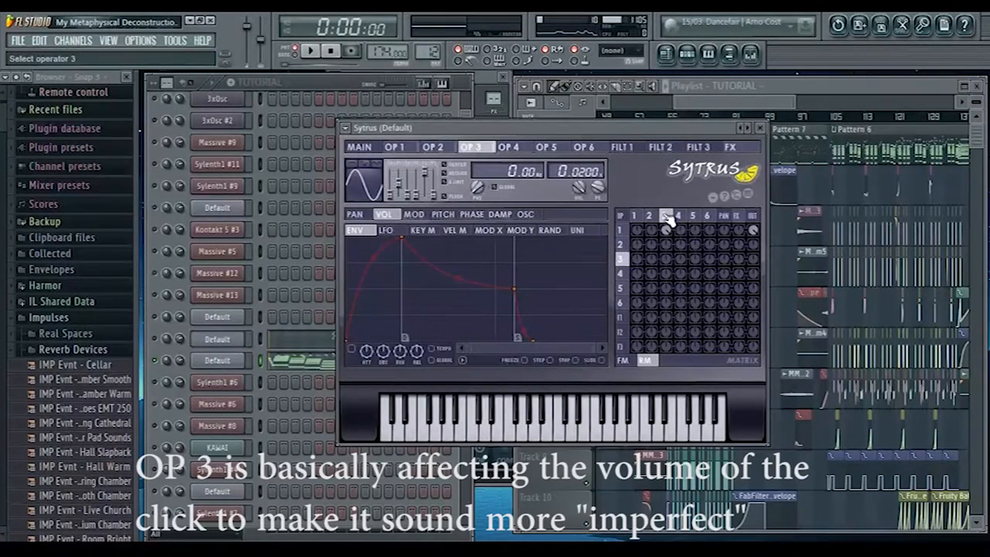
pyautogui.click(398, 146)
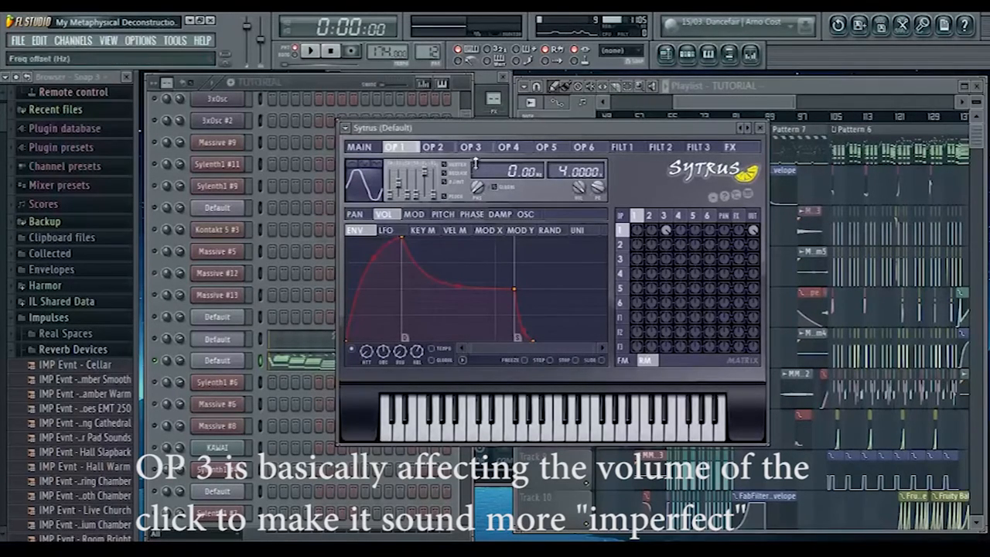
pyautogui.click(508, 147)
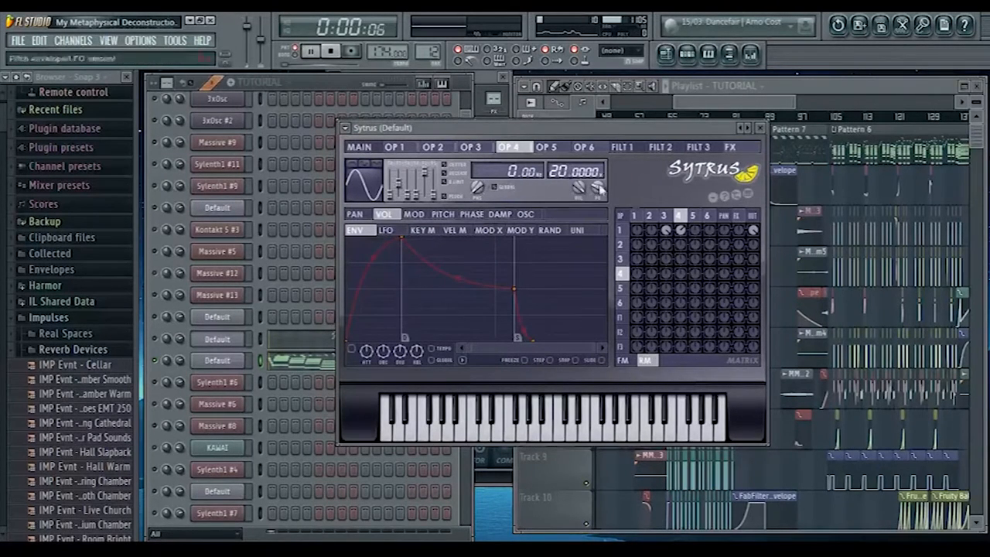
pyautogui.click(397, 147)
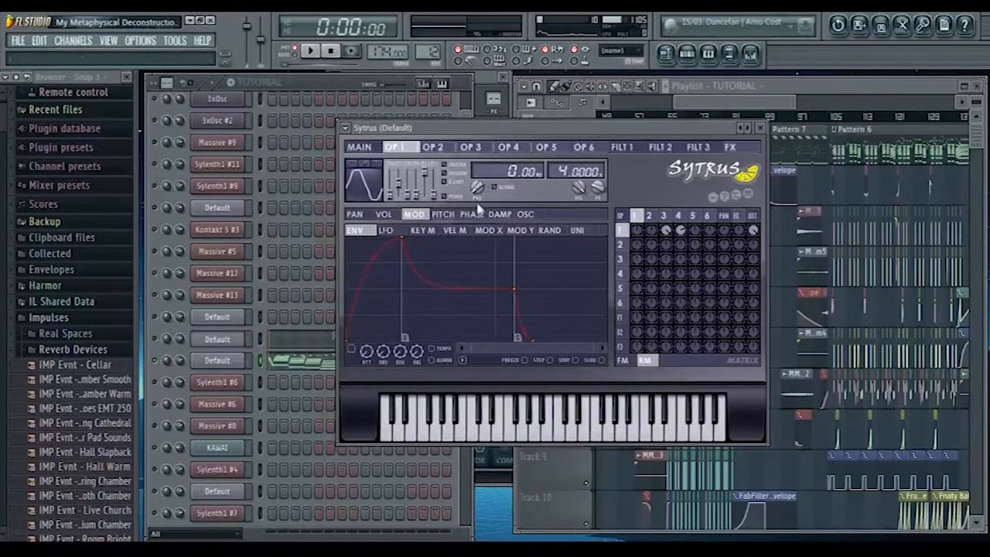
pyautogui.click(471, 147)
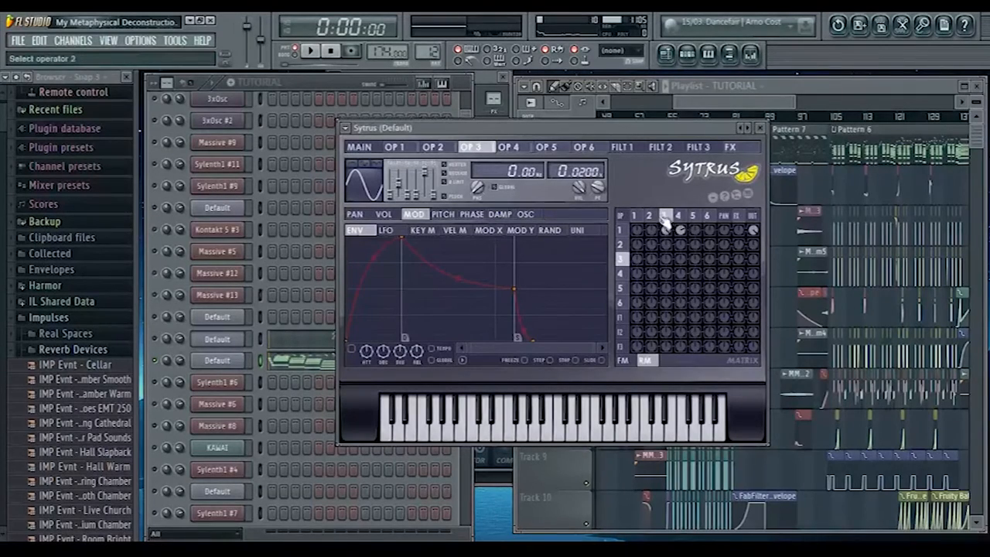
pyautogui.click(507, 147)
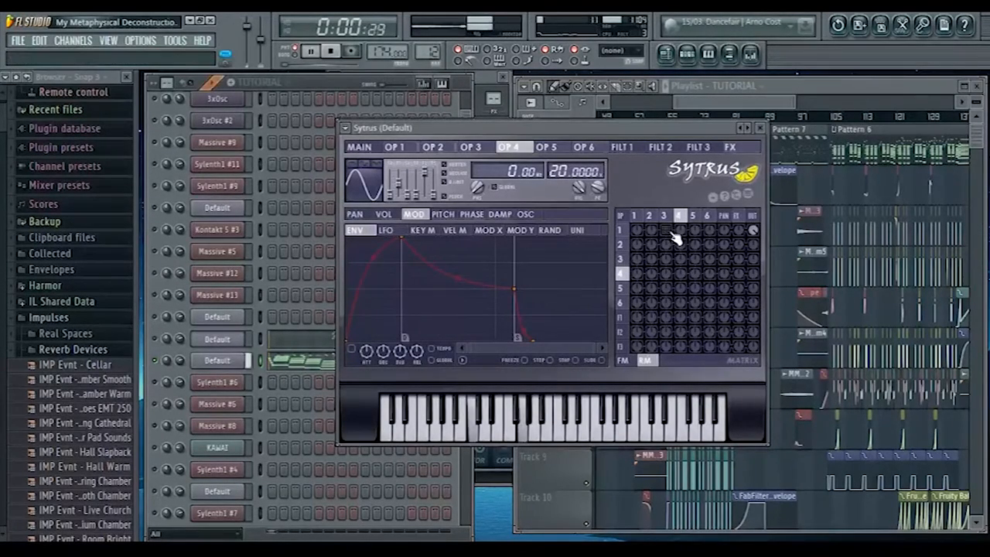
# Set operator 4's routing and operator 2's modulation of operator 1 in the FM matrix.
pyautogui.click(331, 49)
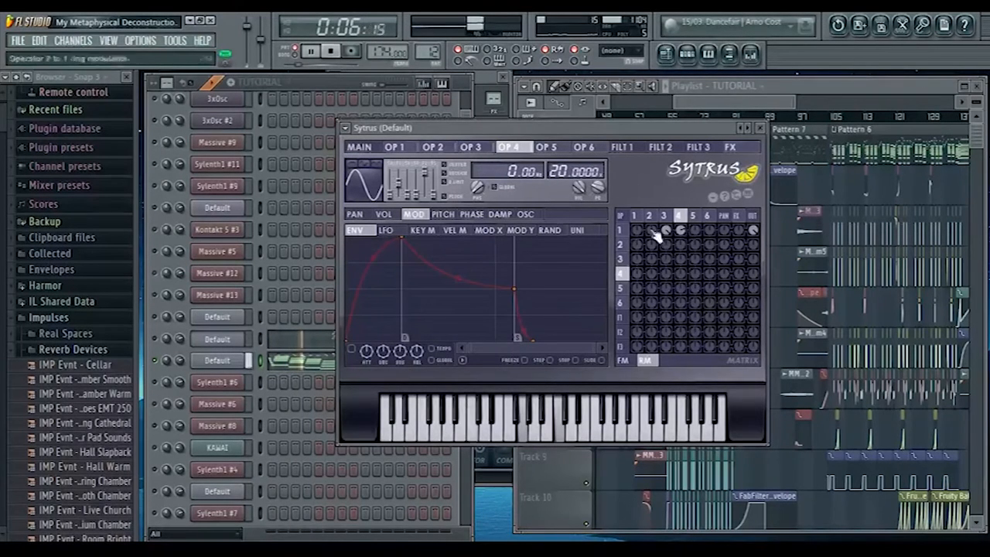
pyautogui.click(398, 147)
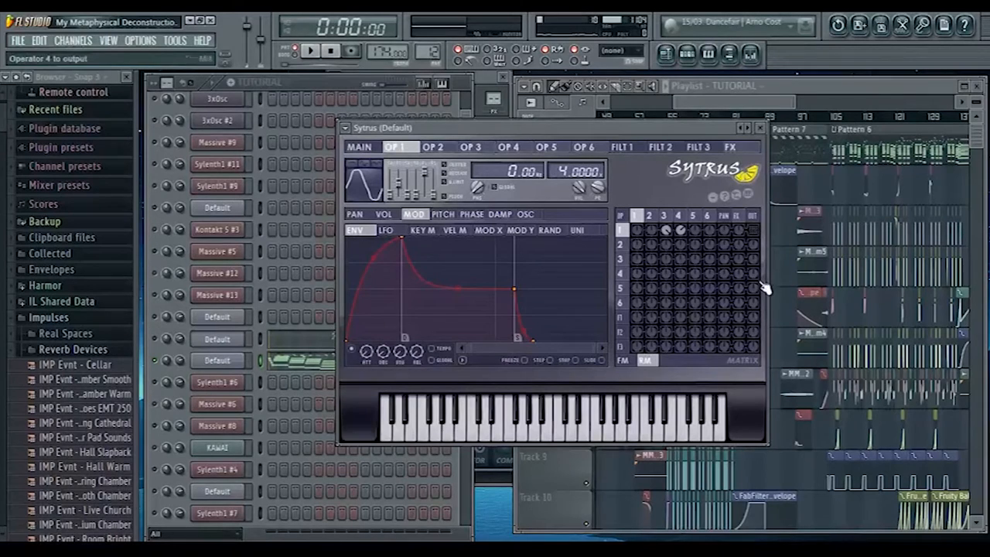
# Set operator 6 to frequency ratio 8 and give it a decaying volume envelope.
pyautogui.click(546, 147)
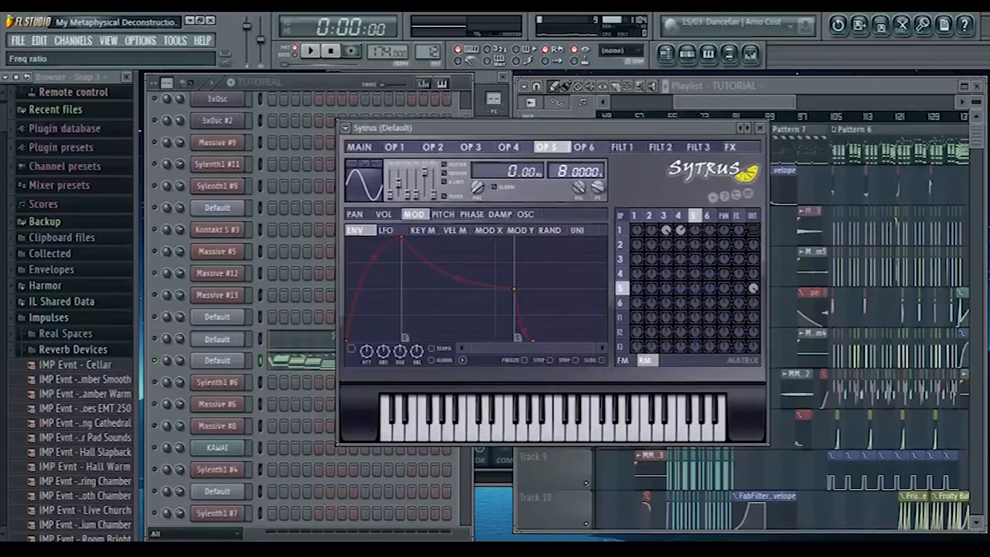
pyautogui.click(311, 50)
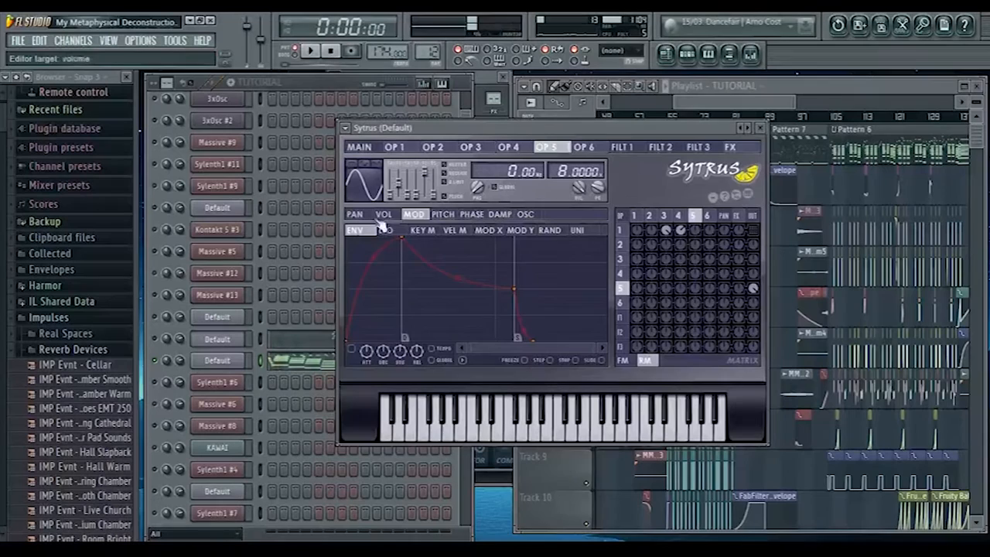
pyautogui.click(383, 214)
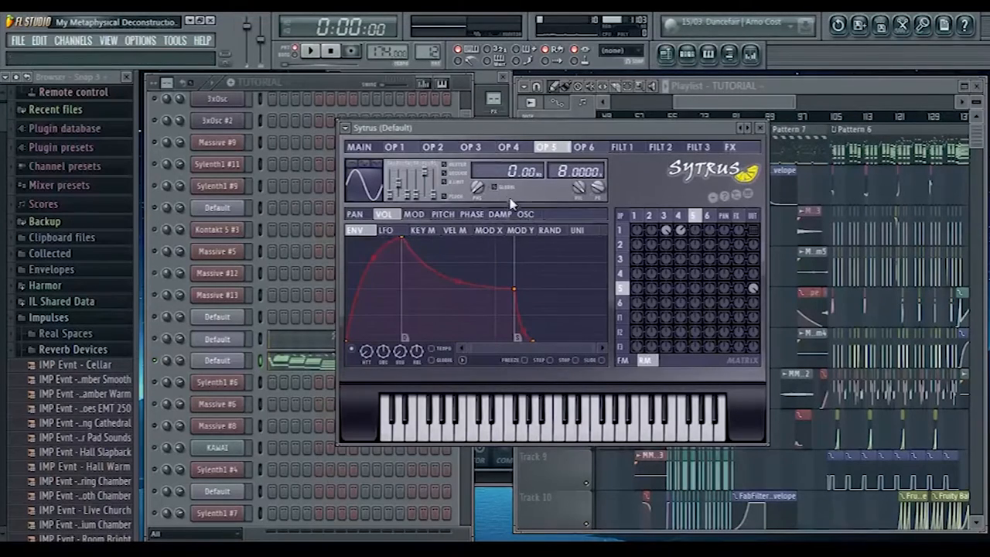
pyautogui.click(526, 214)
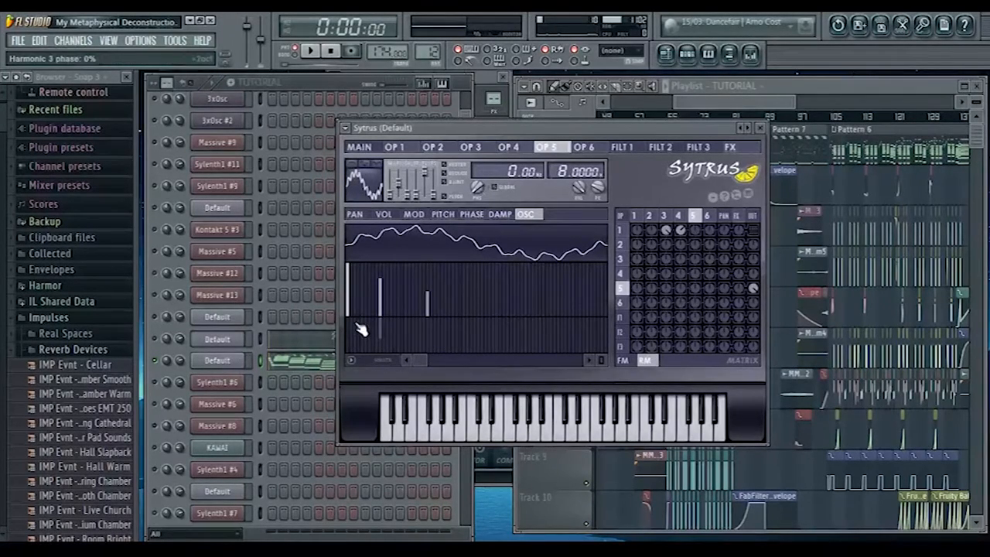
# Add harmonics to operator 6's waveform in its oscillator editor.
pyautogui.click(396, 147)
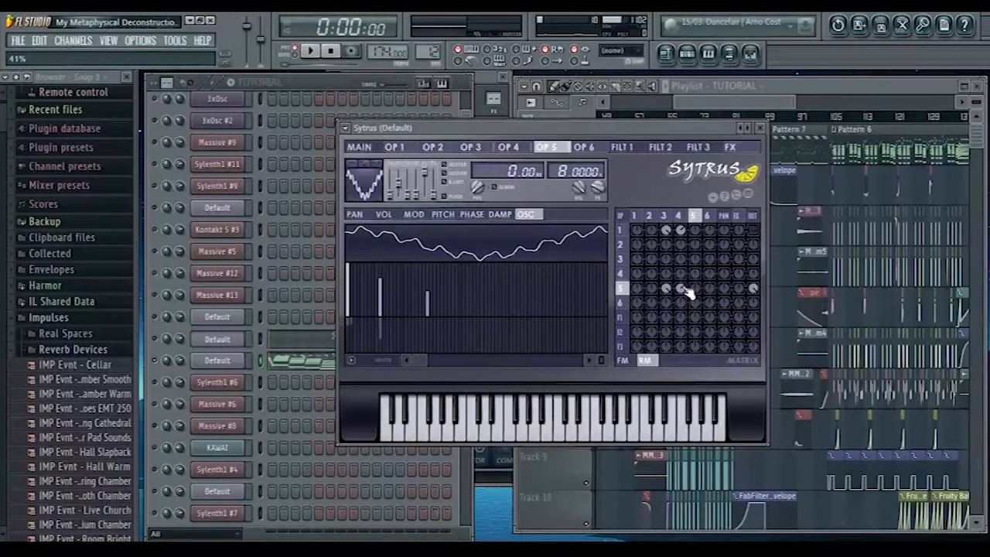
# Route operator 6 into the modulation matrix of the Sytrus patch.
pyautogui.click(414, 213)
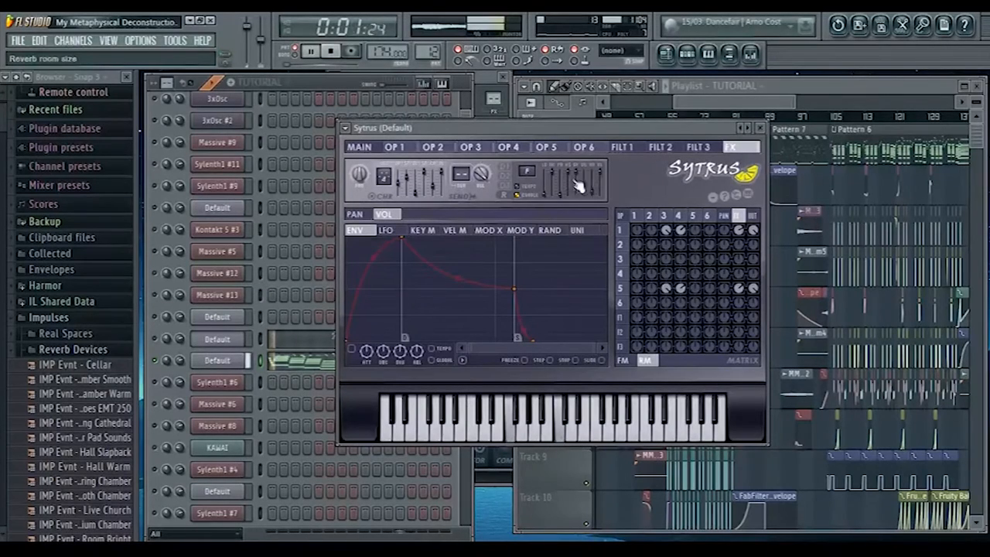
# Adjust the reverb room size on the Sytrus effects page.
pyautogui.click(359, 147)
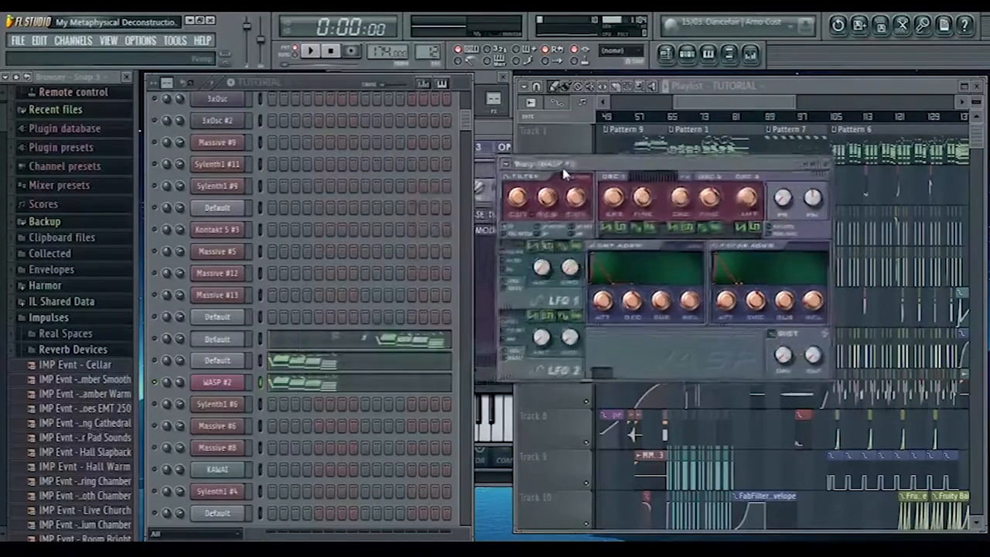
# Move the Wasp window aside and adjust its envelope Release knob.
pyautogui.moveTo(545, 164); pyautogui.dragTo(538, 152)
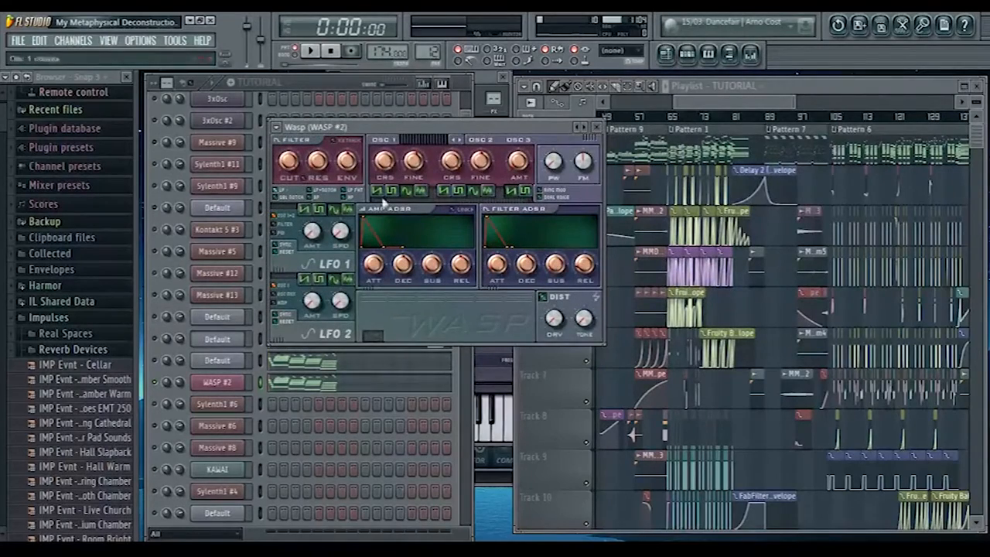
pyautogui.moveTo(415, 301)
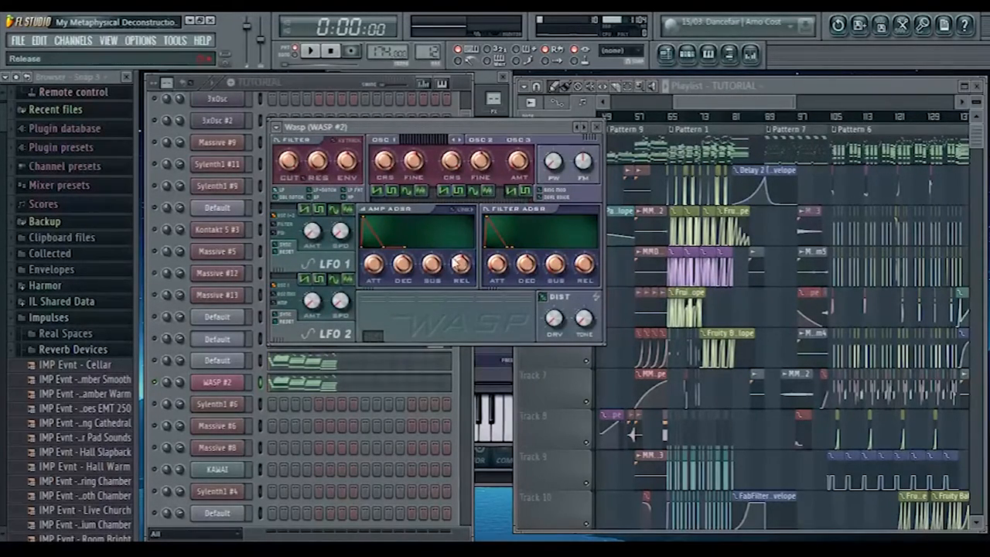
pyautogui.click(597, 127)
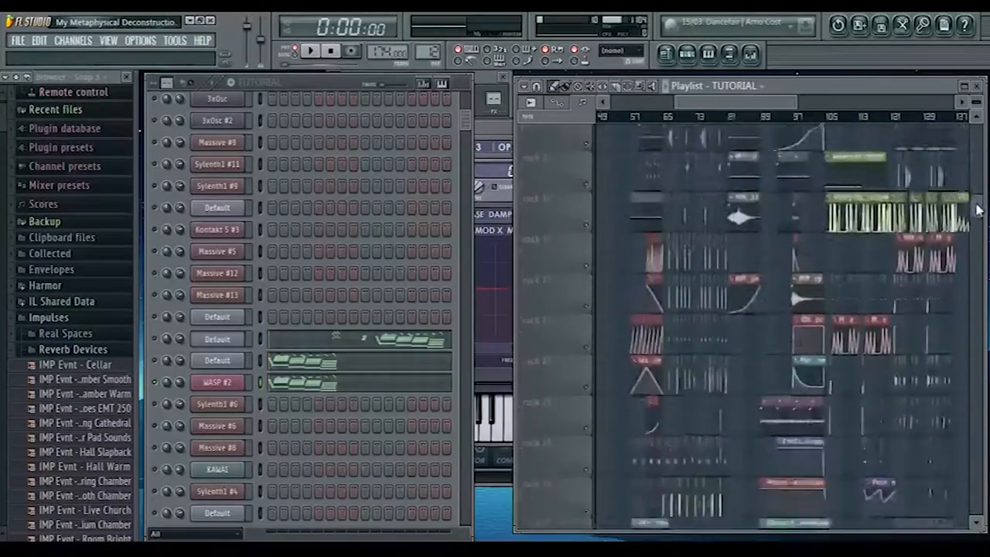
# Scroll the Playlist to Pattern 6 and the Channel rack to its channels.
pyautogui.scroll(-3)
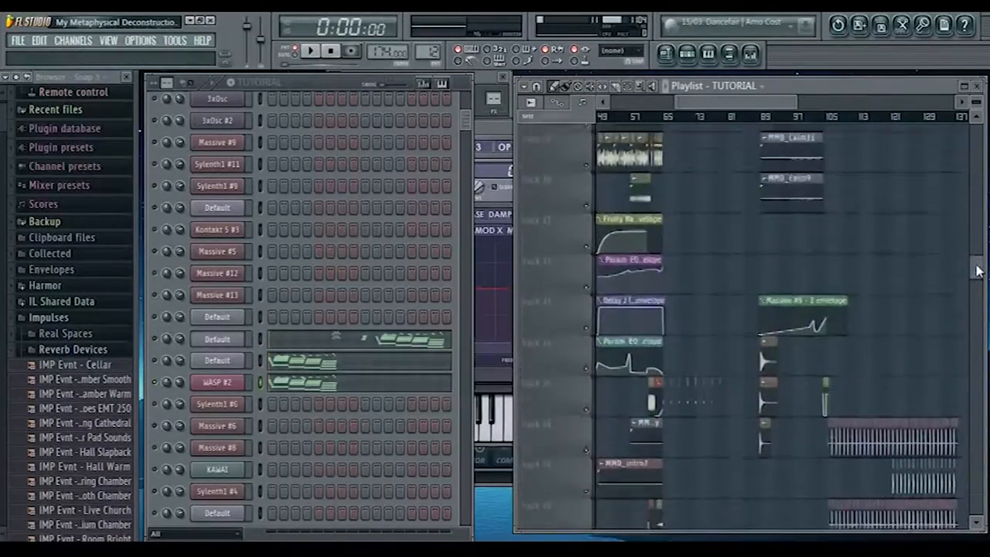
pyautogui.scroll(-3)
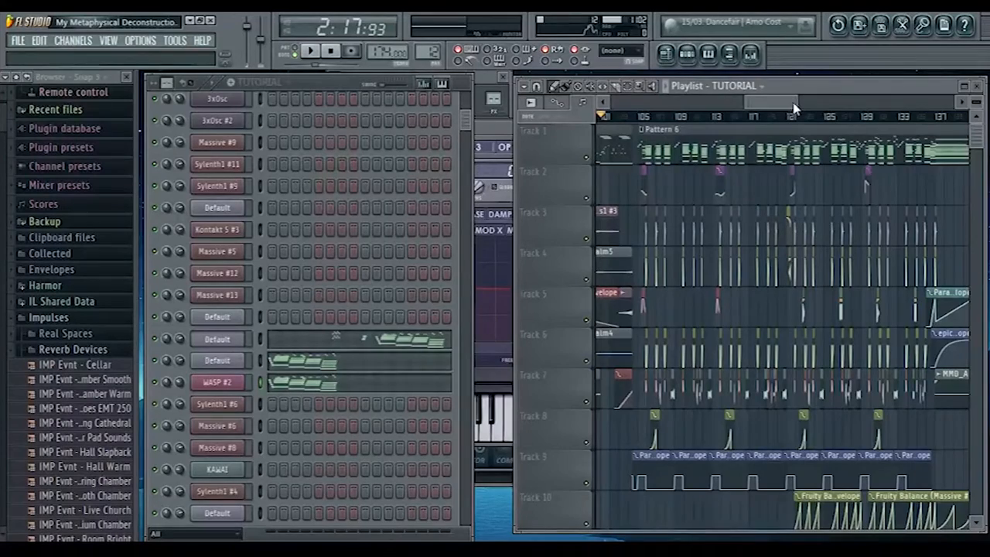
pyautogui.hscroll(3)
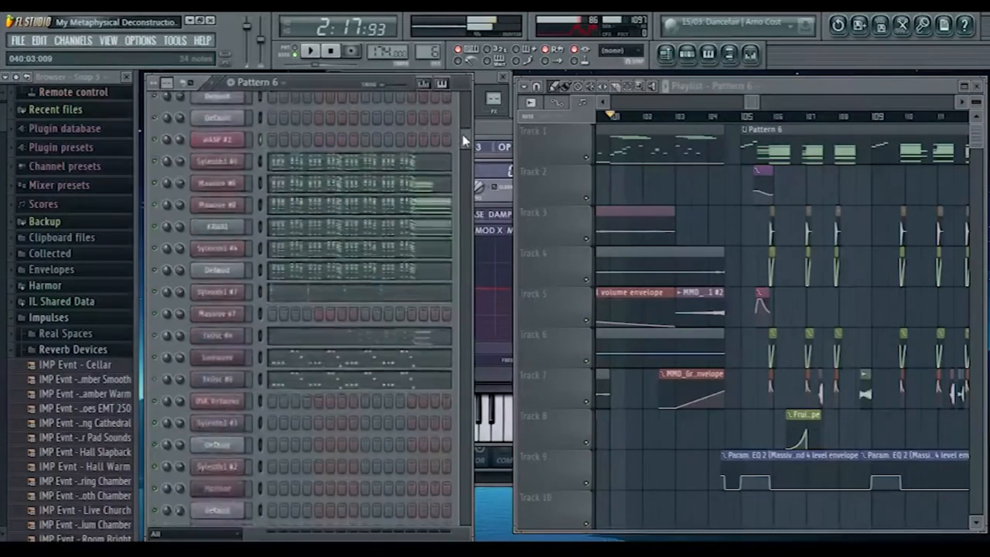
pyautogui.scroll(-3)
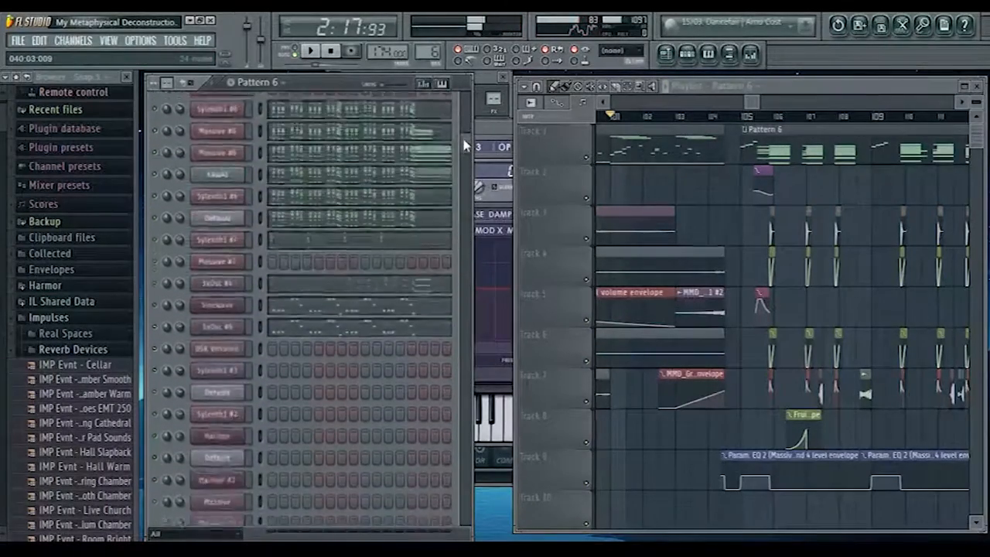